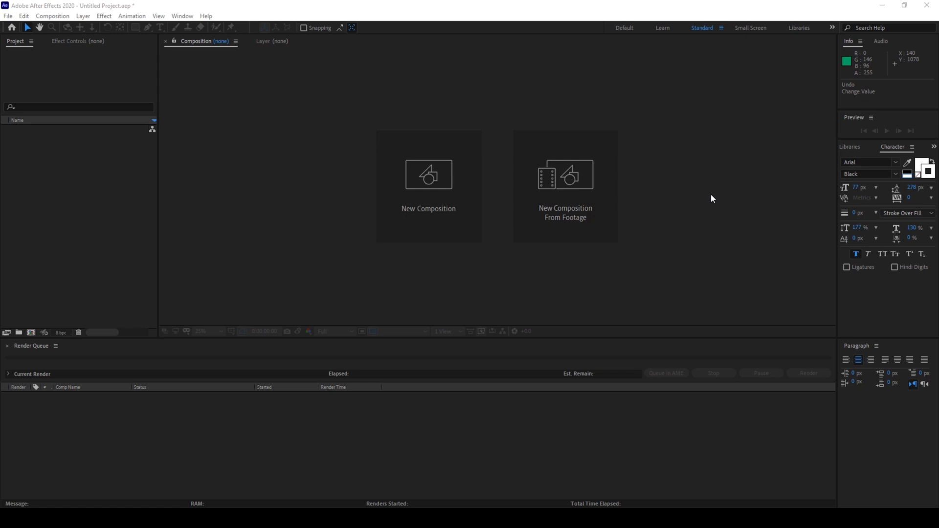
Step: Start a new HDTV 1080 25 composition and begin naming it 'Waving Text animation'
left_click(428, 175)
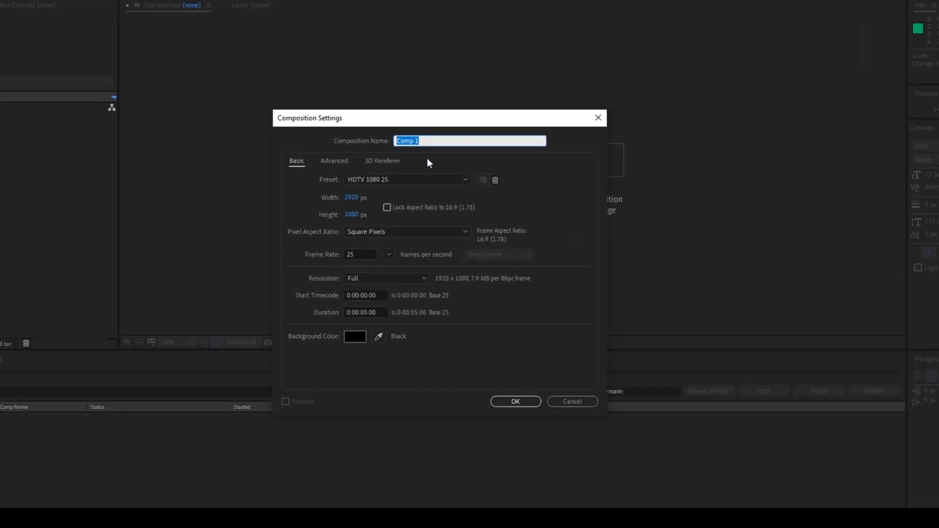
type("Wavi")
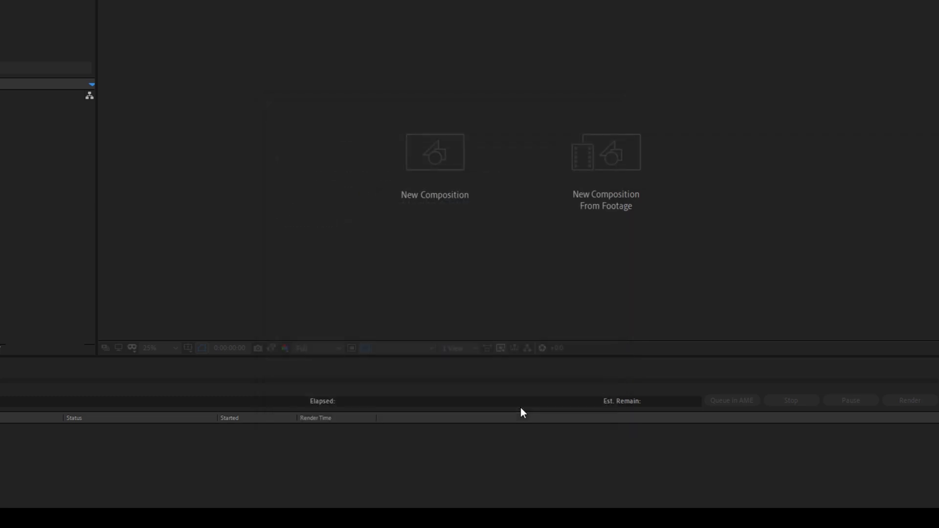
Step: Confirm the composition and add a full-size green solid layer named Background
left_click(435, 152)
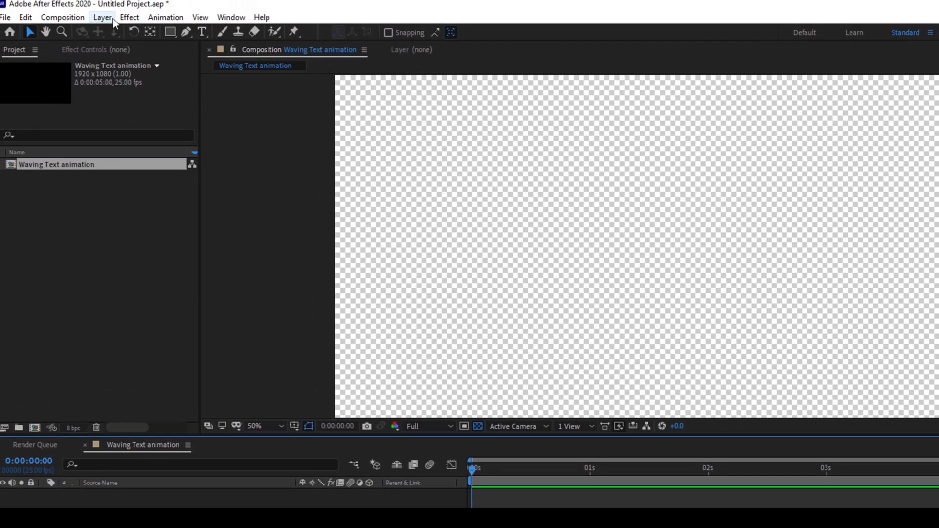
left_click(102, 17)
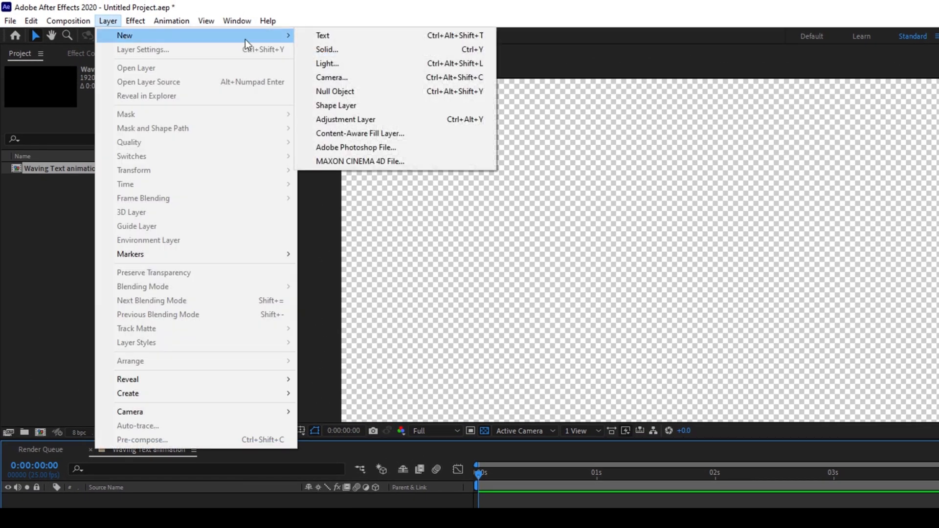
left_click(327, 49)
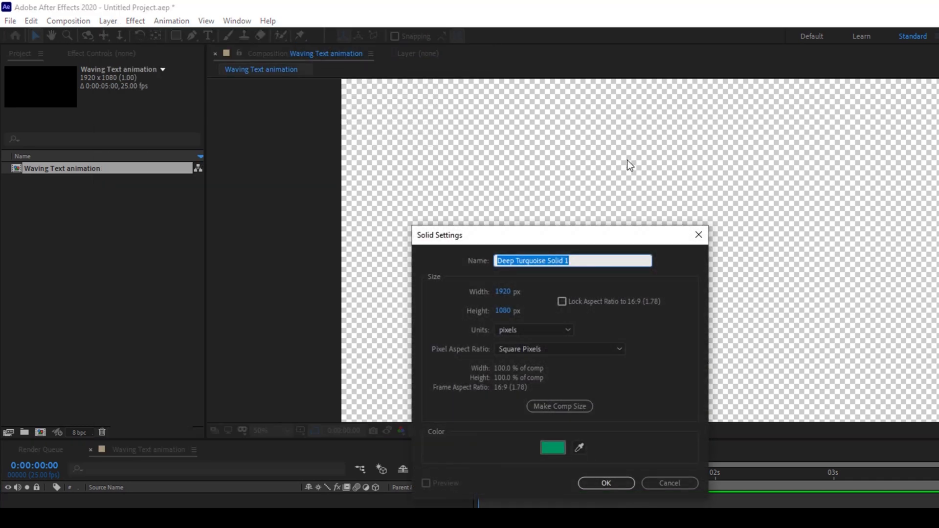
type("Background")
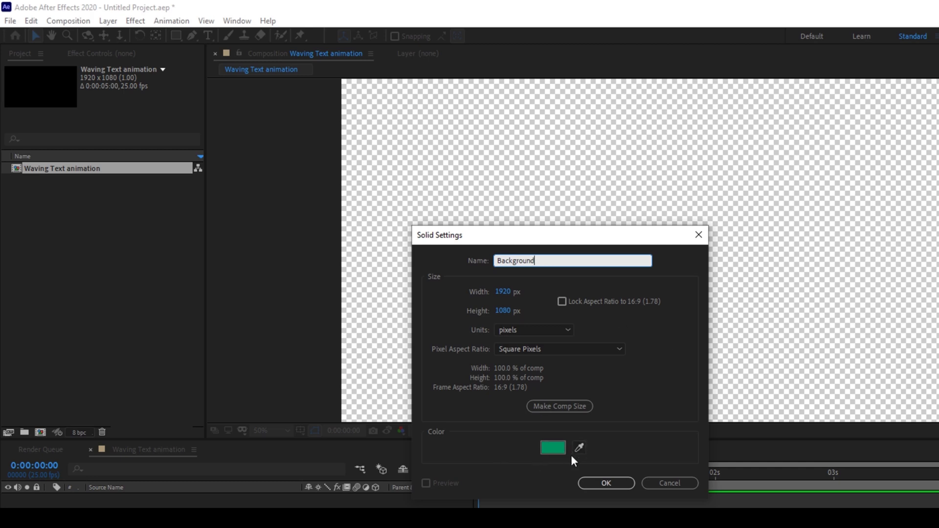
left_click(605, 483)
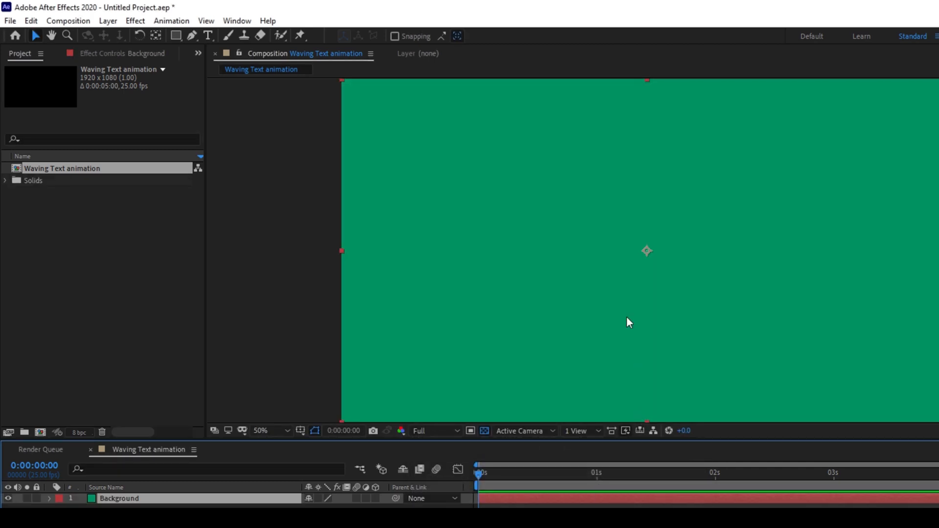
mouse_move(486, 224)
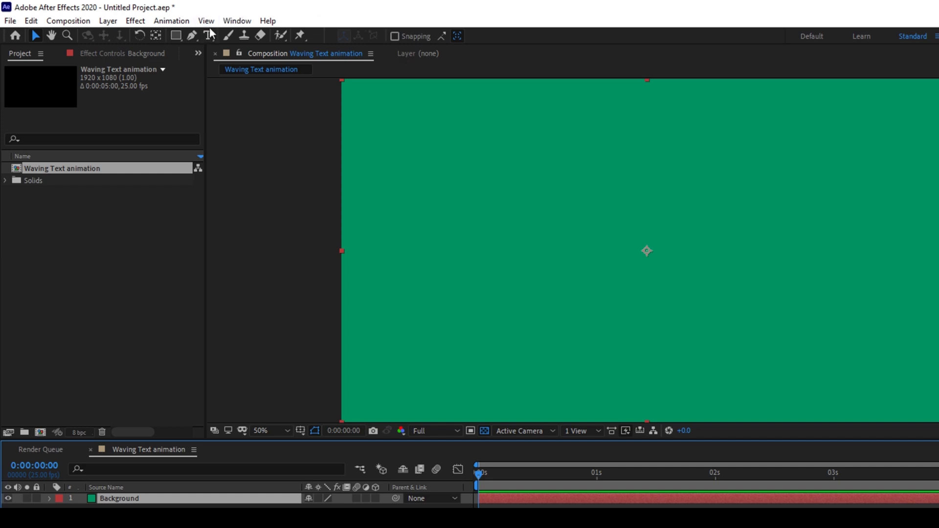
mouse_move(208, 36)
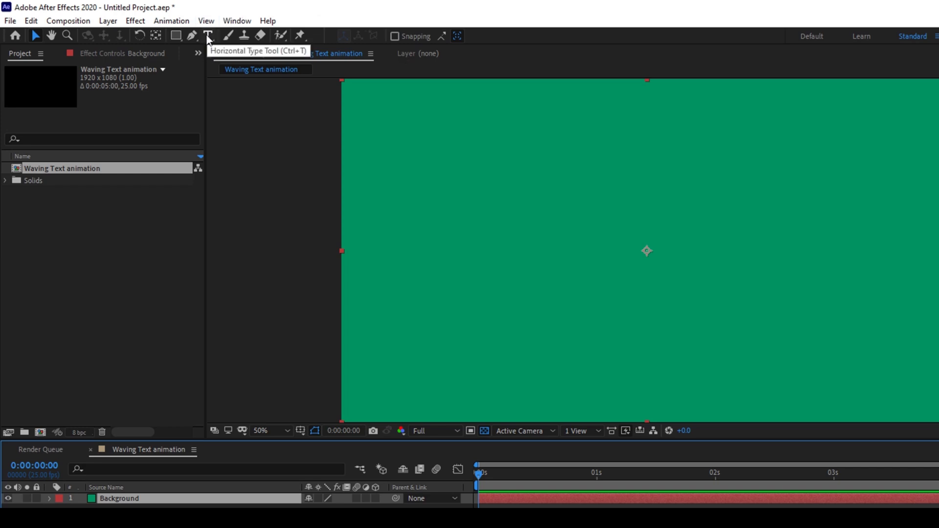
Step: With the Horizontal Type Tool, write the white title WAVING TEXT ANIMATION on the comp
left_click(208, 36)
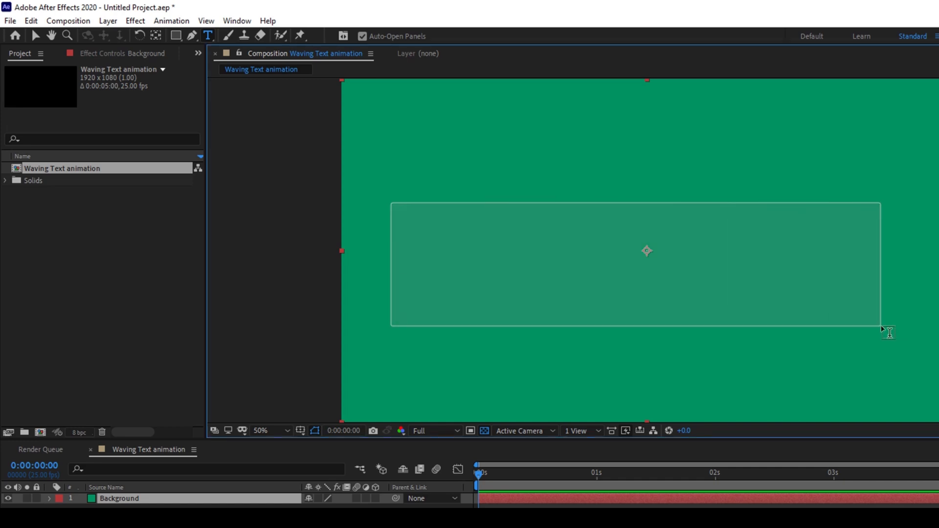
type("WQ")
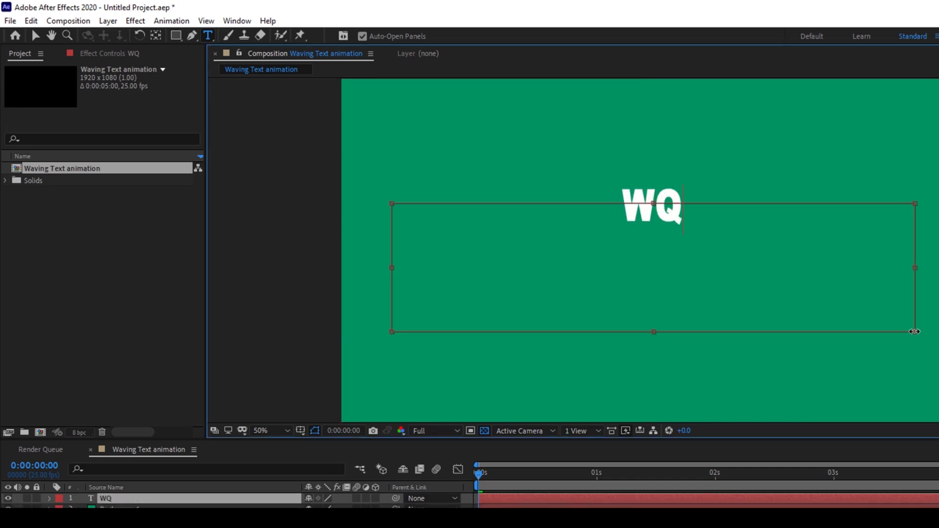
type("WAVING TEXT ANIMATION")
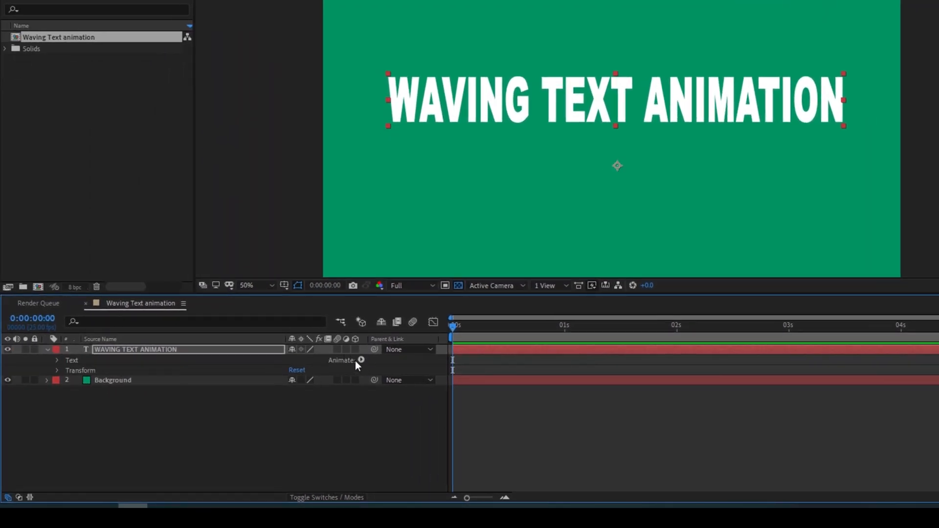
Step: Enable per-character 3D on the title layer and add a Rotation animator
left_click(360, 360)
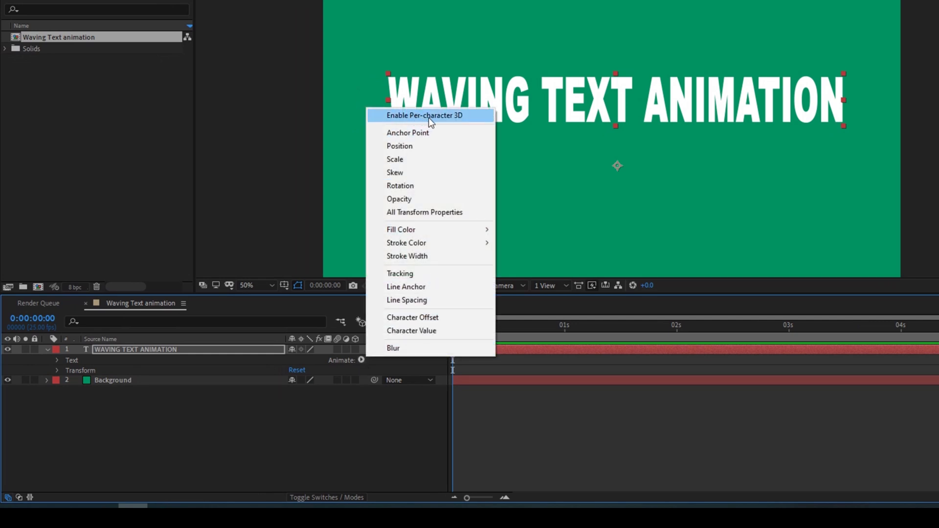
left_click(424, 115)
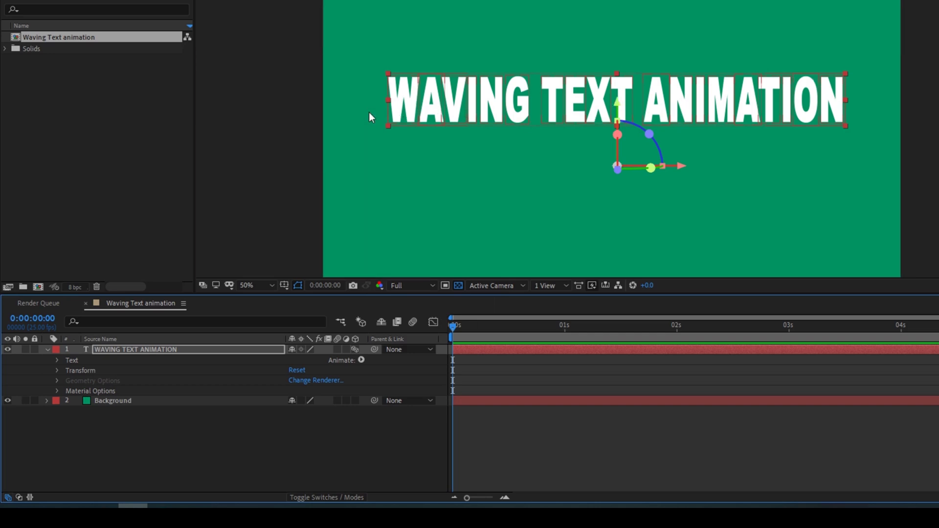
mouse_move(401, 335)
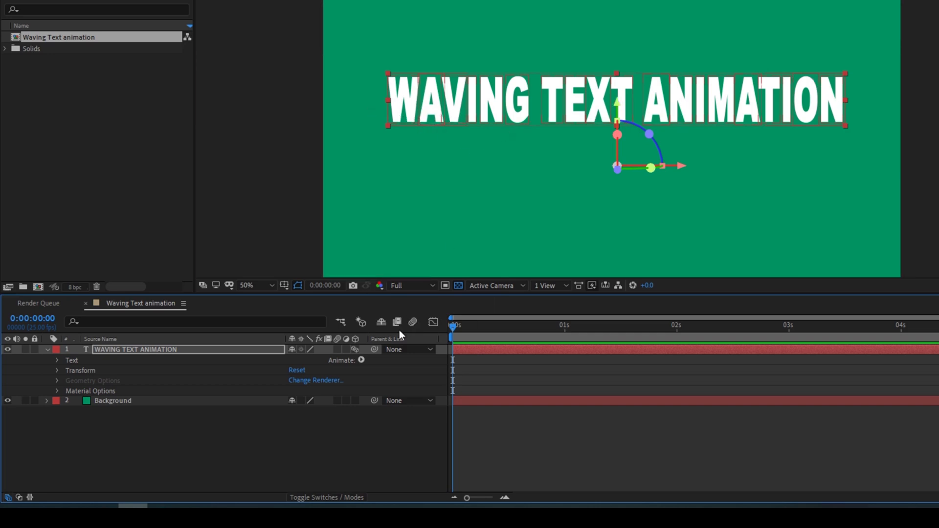
left_click(360, 360)
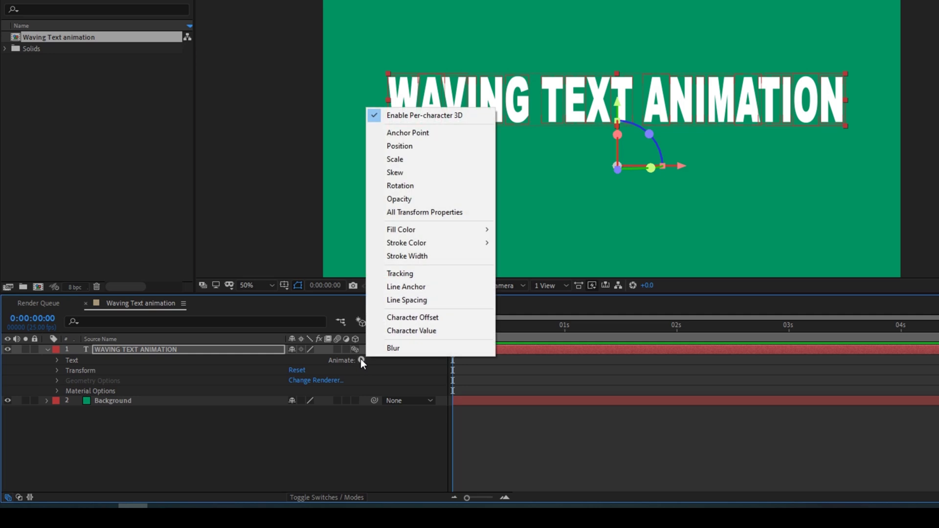
mouse_move(400, 186)
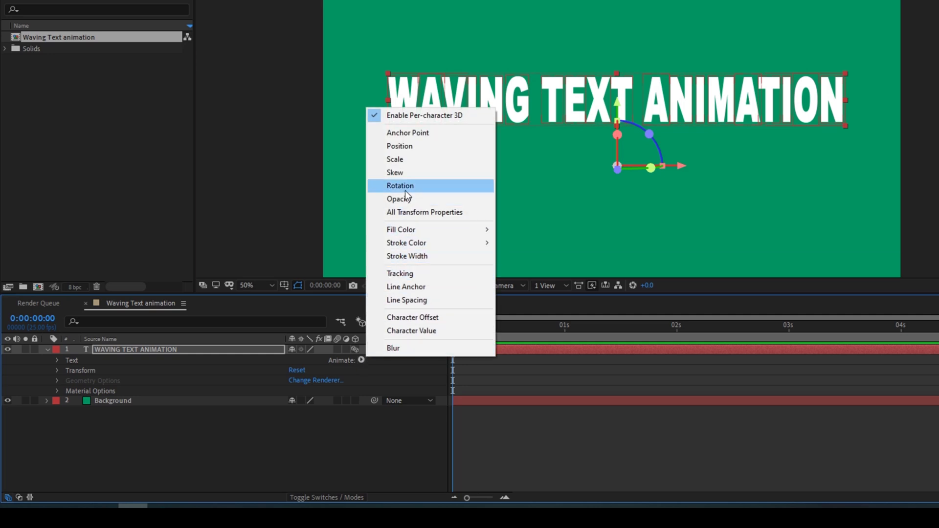
left_click(400, 186)
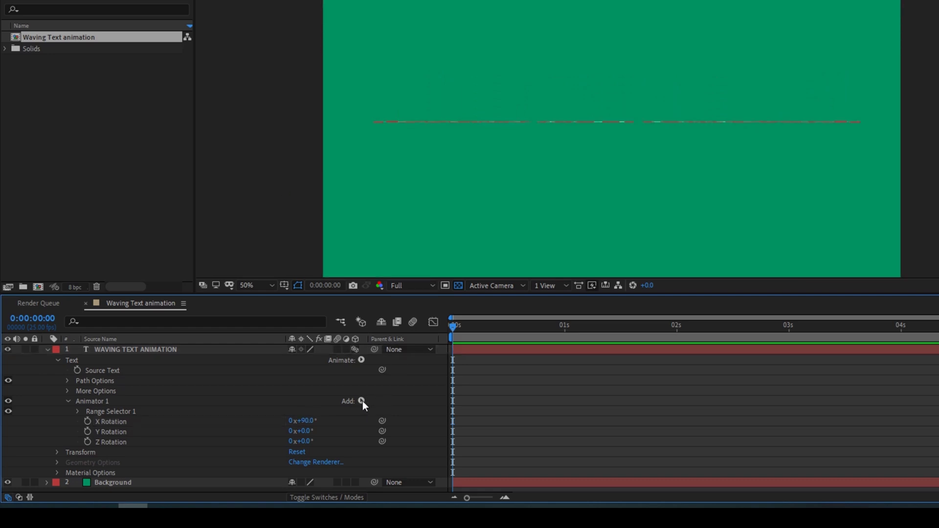
Step: Add an Expression Selector to Animator 1 and enable an expression on its Amount
left_click(361, 401)
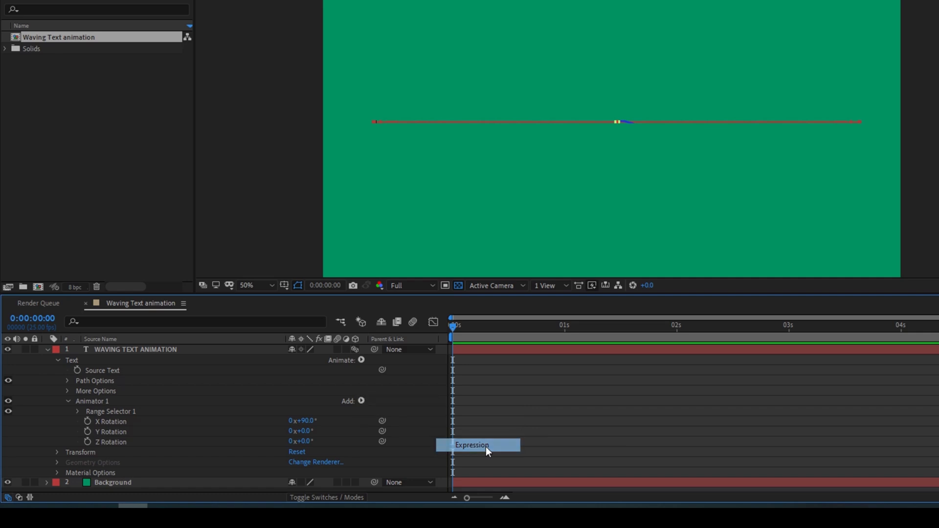
left_click(471, 444)
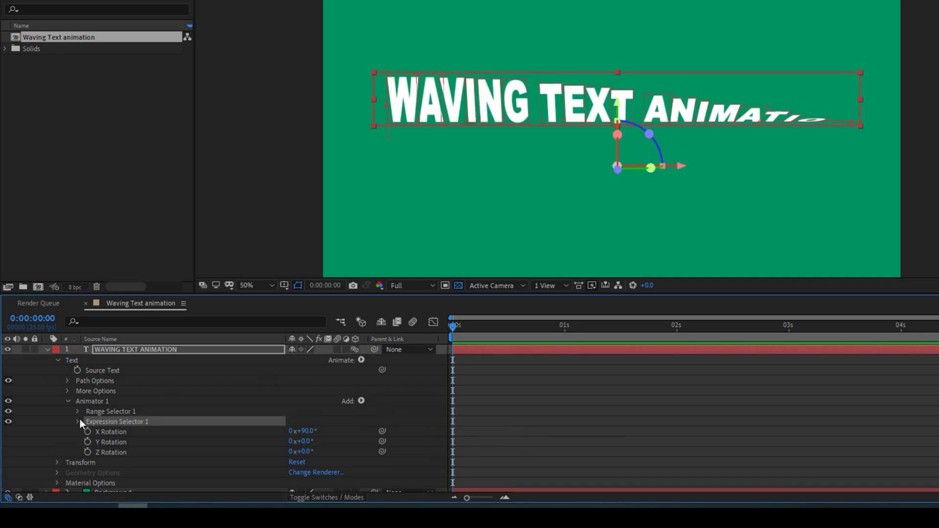
left_click(76, 422)
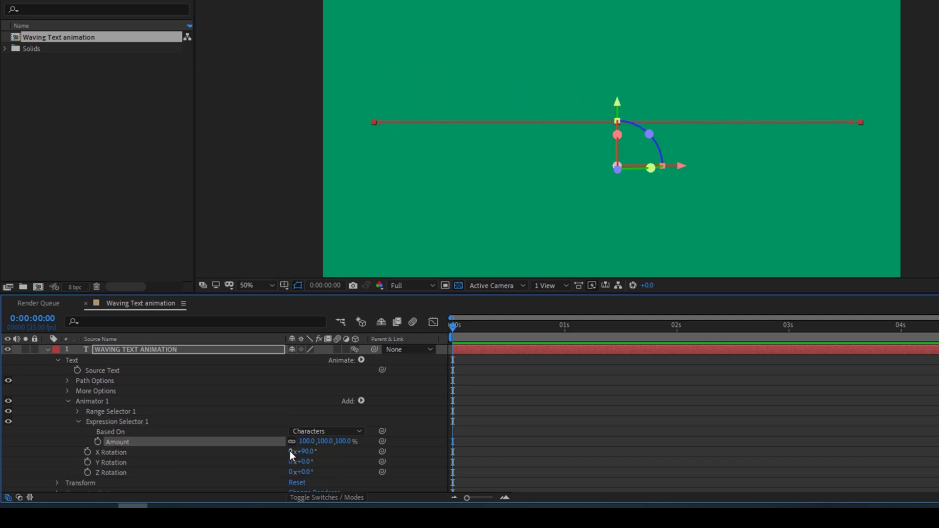
left_click(98, 441)
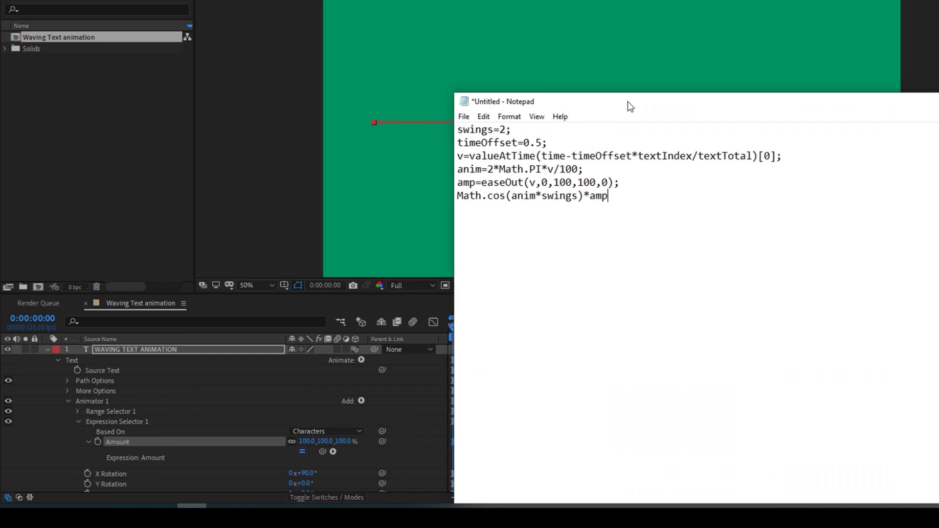
Step: Copy the swings/timeOffset wave code from Notepad into the Amount expression field
key("ctrl+a")
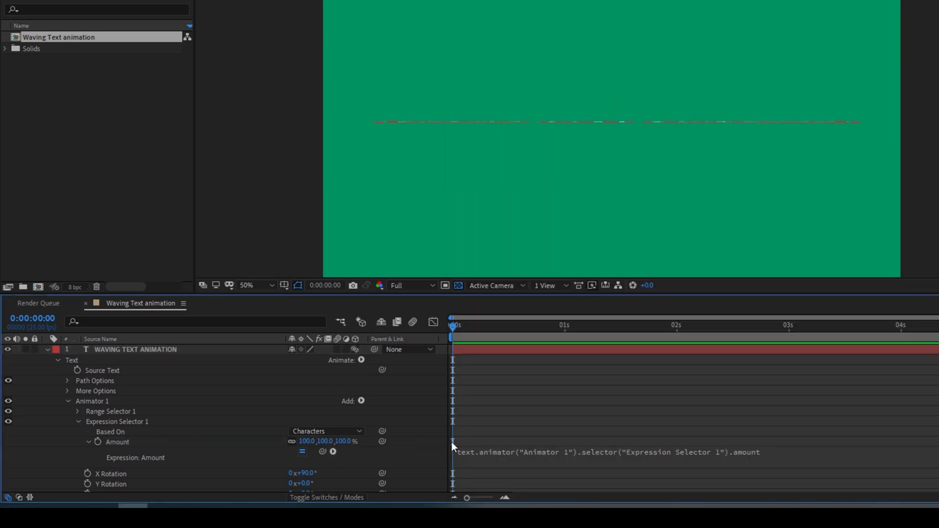
left_click(605, 451)
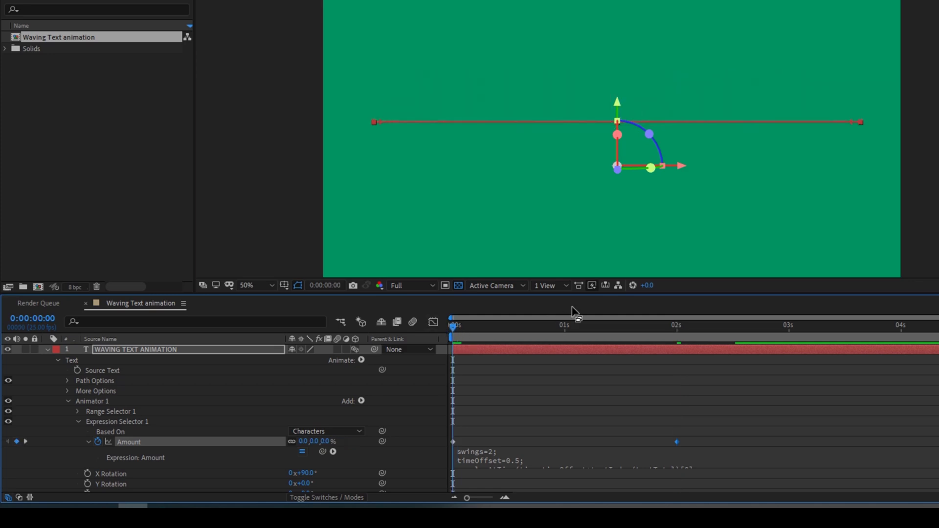
Step: Preview the wave, shift the Amount keyframes half a second later, and park at 2:17
left_click(491, 325)
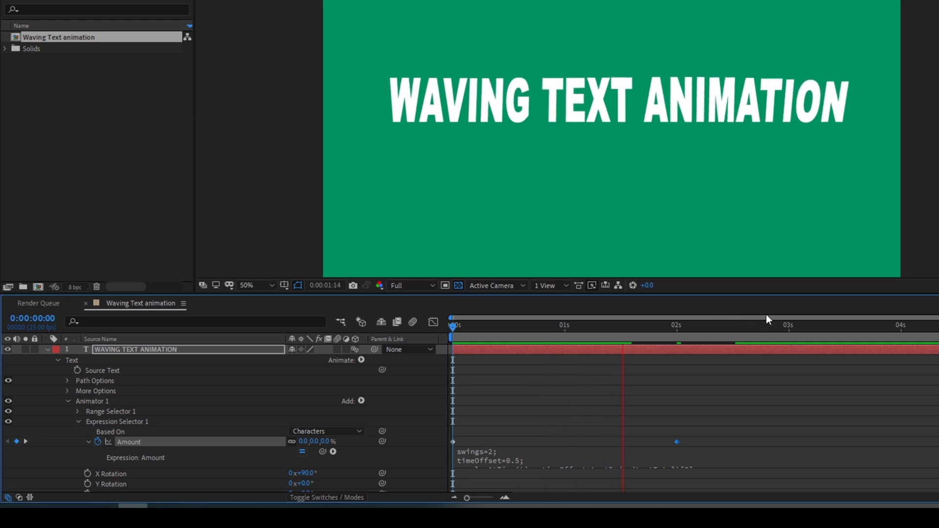
left_click_drag(768, 317, 453, 324)
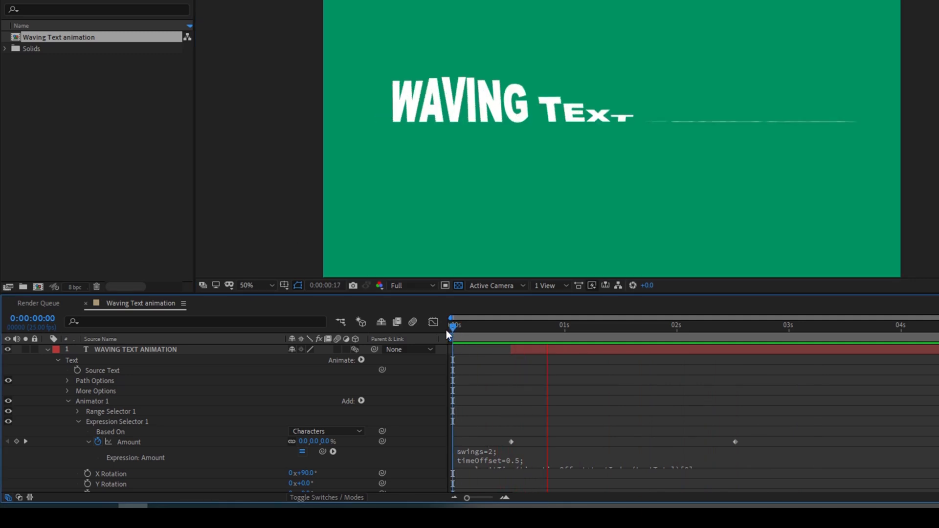
left_click_drag(451, 317, 753, 318)
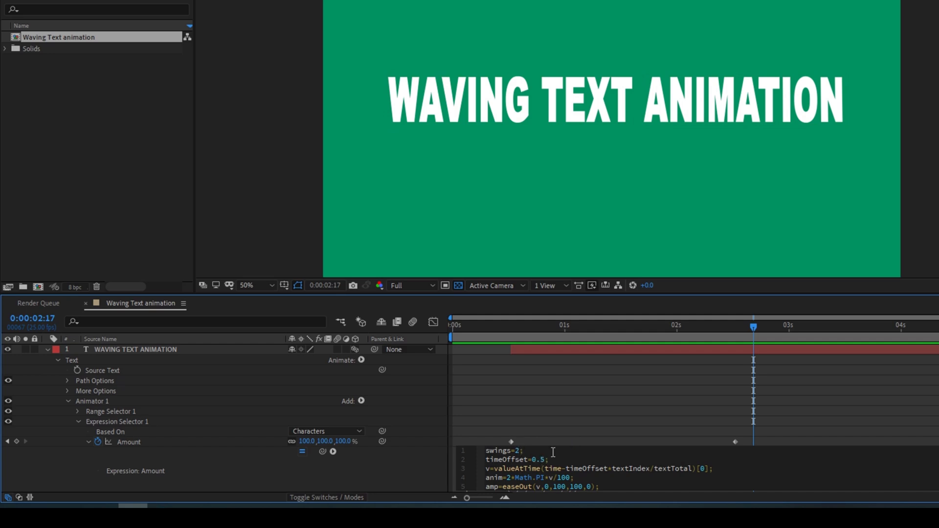
Step: Set swings to 2.5 and timeOffset to 0.8, then replay the wave from the start
type(".5")
type("8")
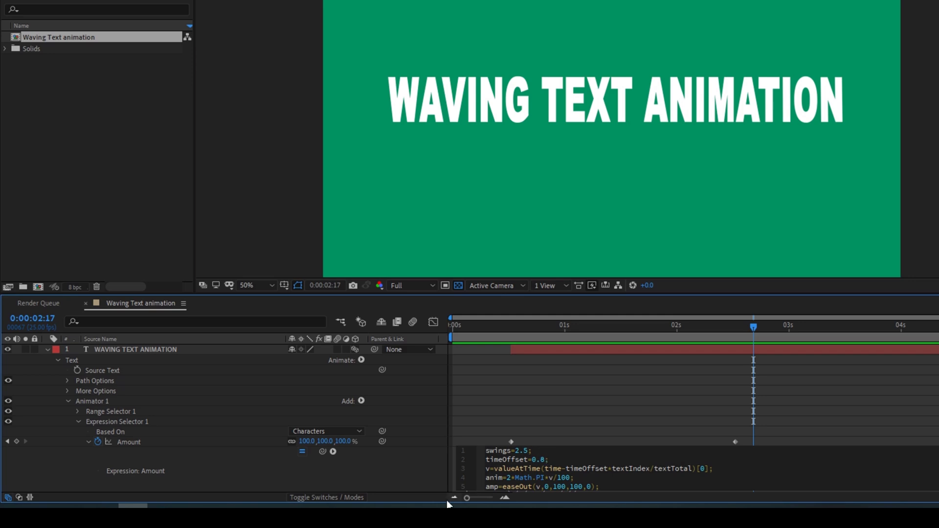
left_click(450, 333)
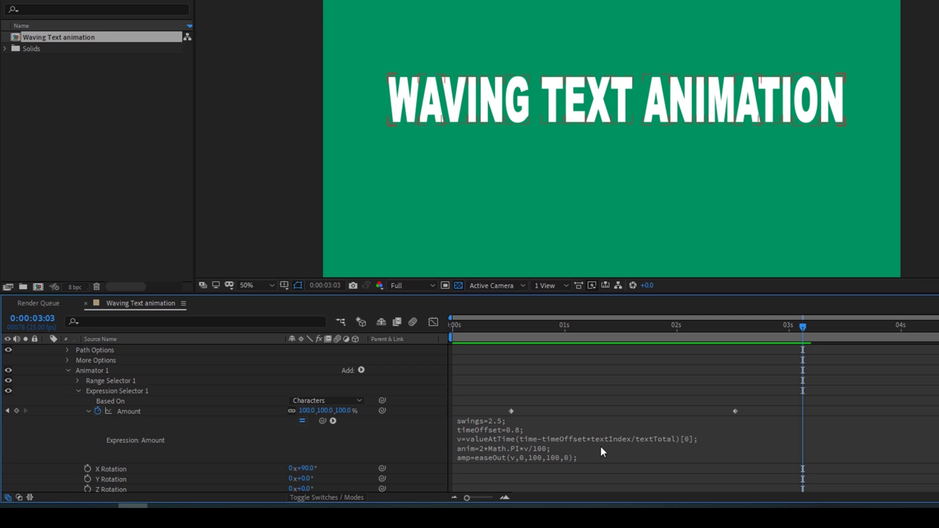
mouse_move(507, 464)
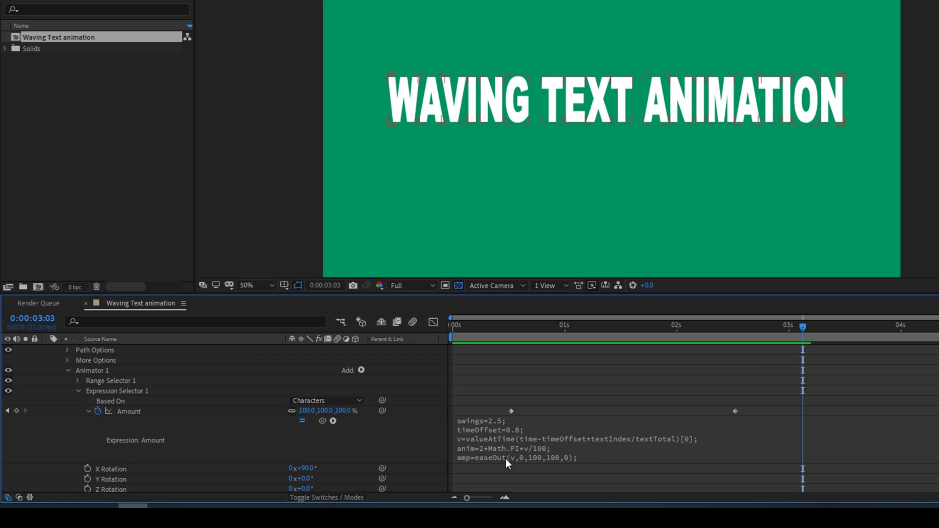
mouse_move(557, 464)
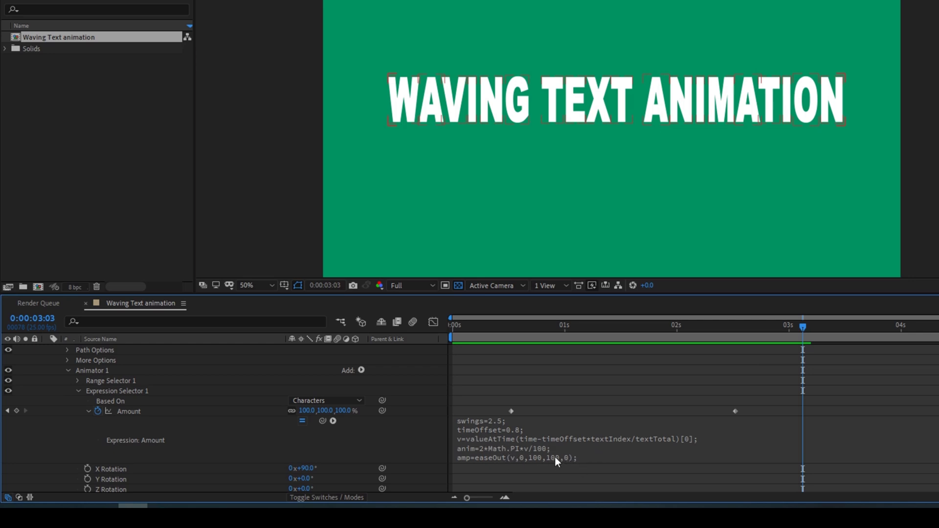
mouse_move(527, 413)
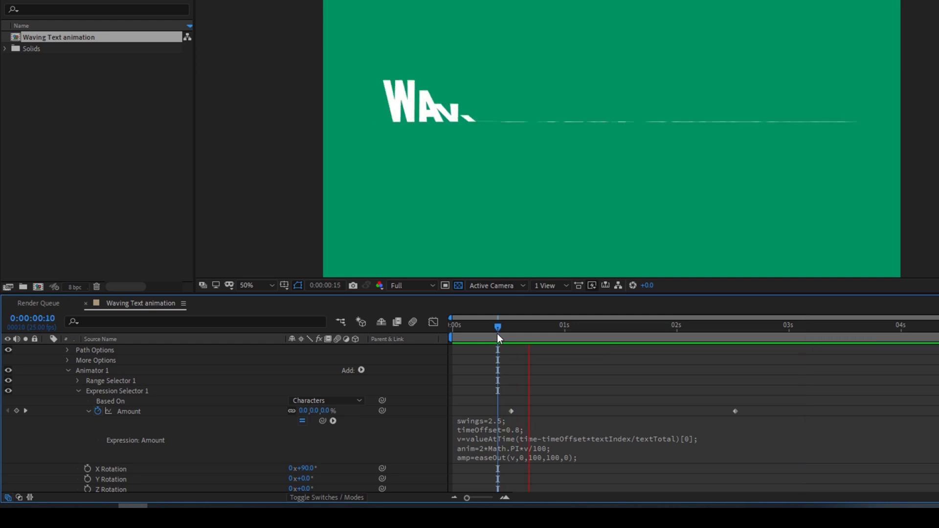
left_click(457, 337)
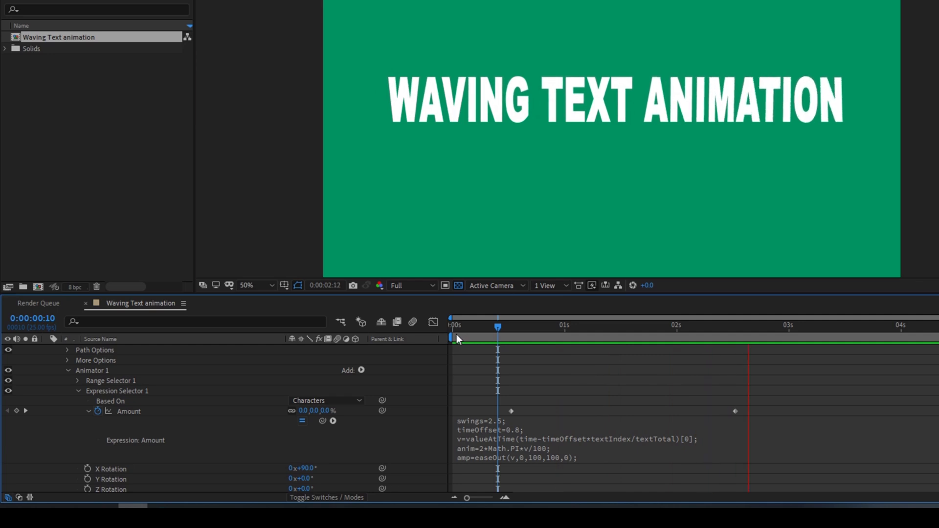
left_click(451, 325)
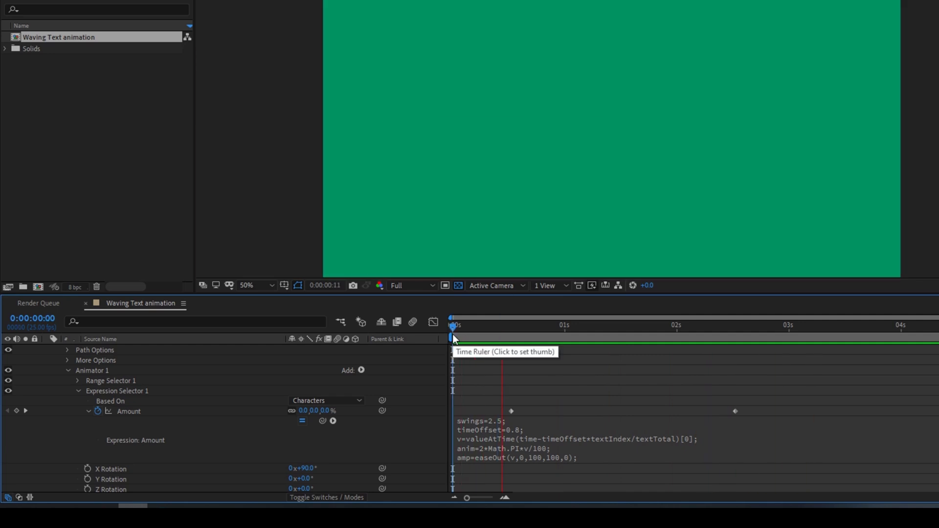